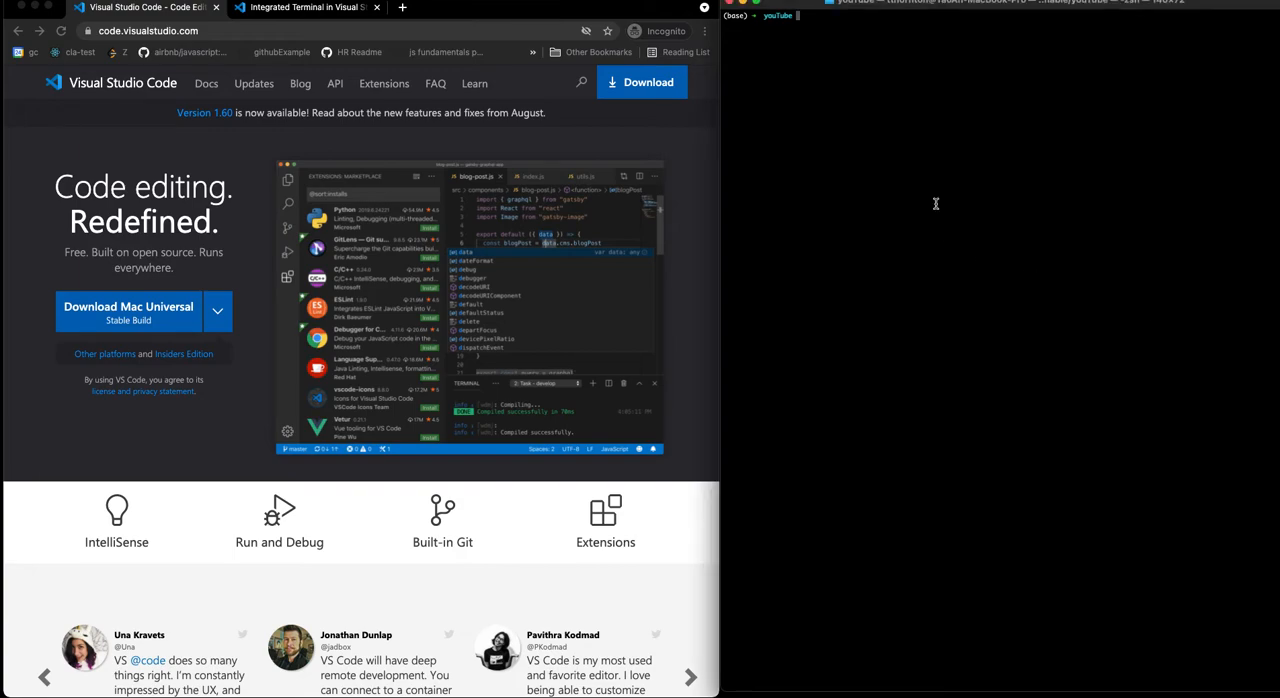
Step: Launch VS Code on the youtube folder by running 'code .' in Terminal
text(code)
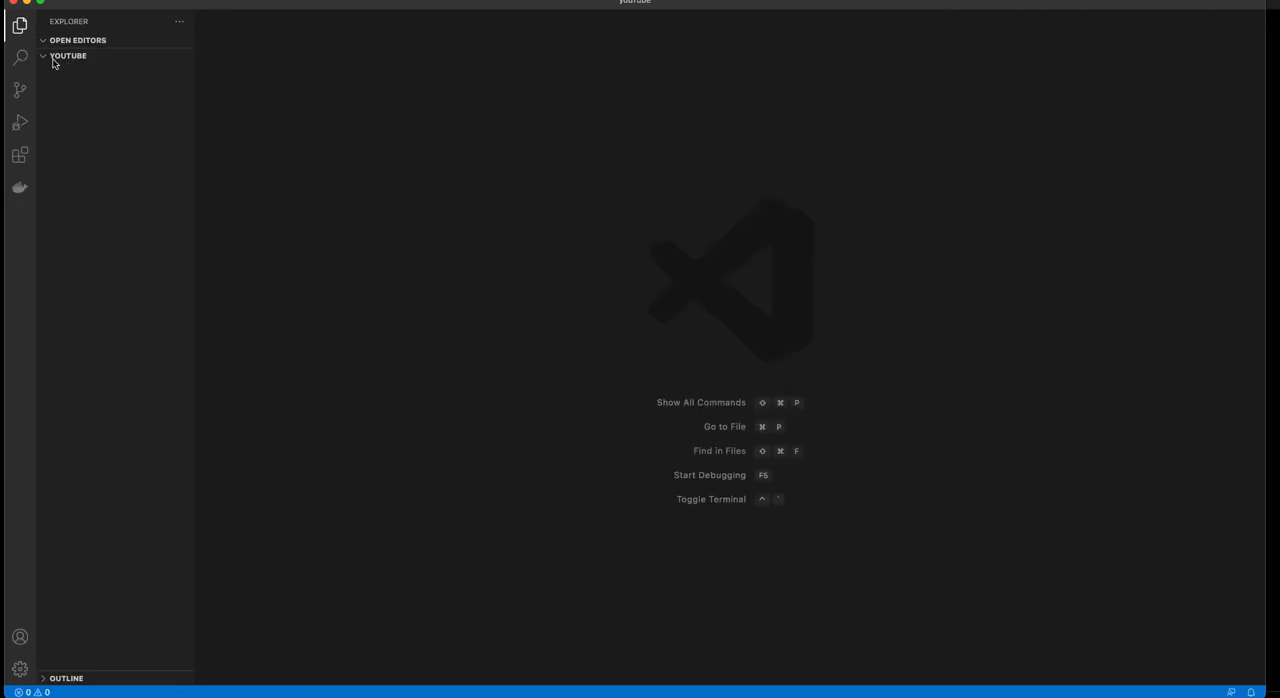
Step: Show the integrated terminal panel inside the youtube project window
click(68, 56)
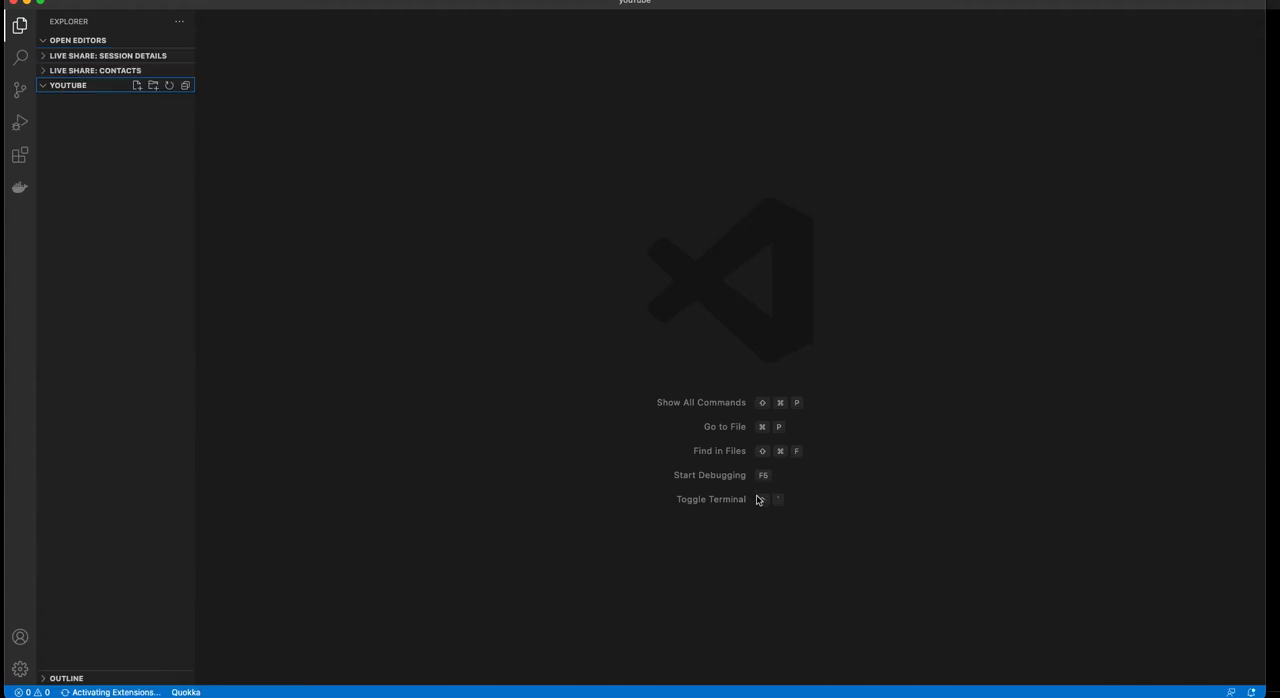
mouse_move(762, 504)
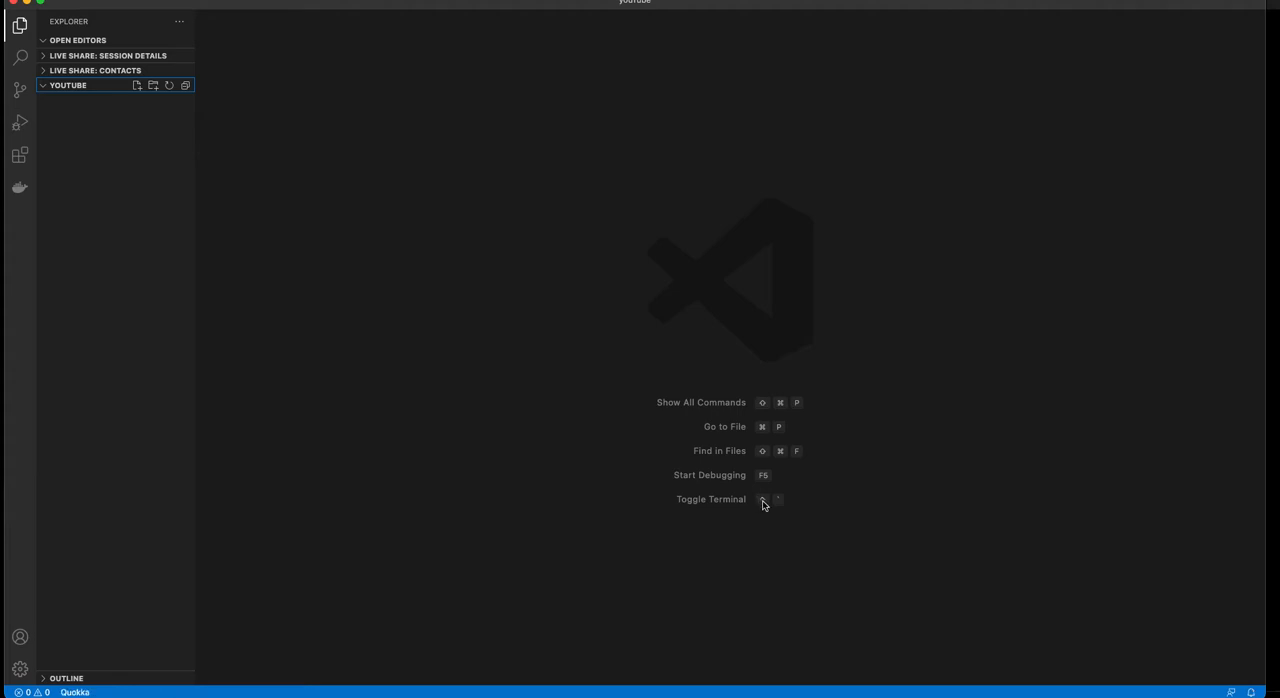
click(712, 500)
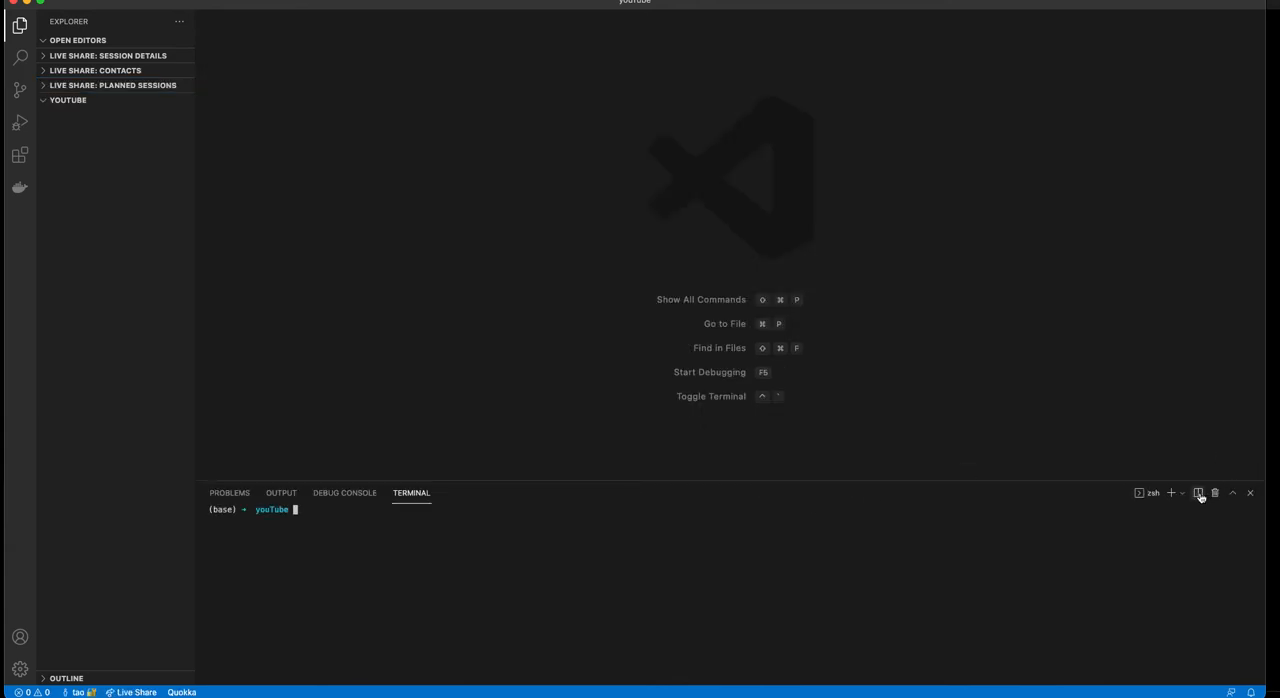
Step: Split the terminal into two panes and run 'mkdir sampleDir' in the left pane
click(1200, 492)
text(mkdir)
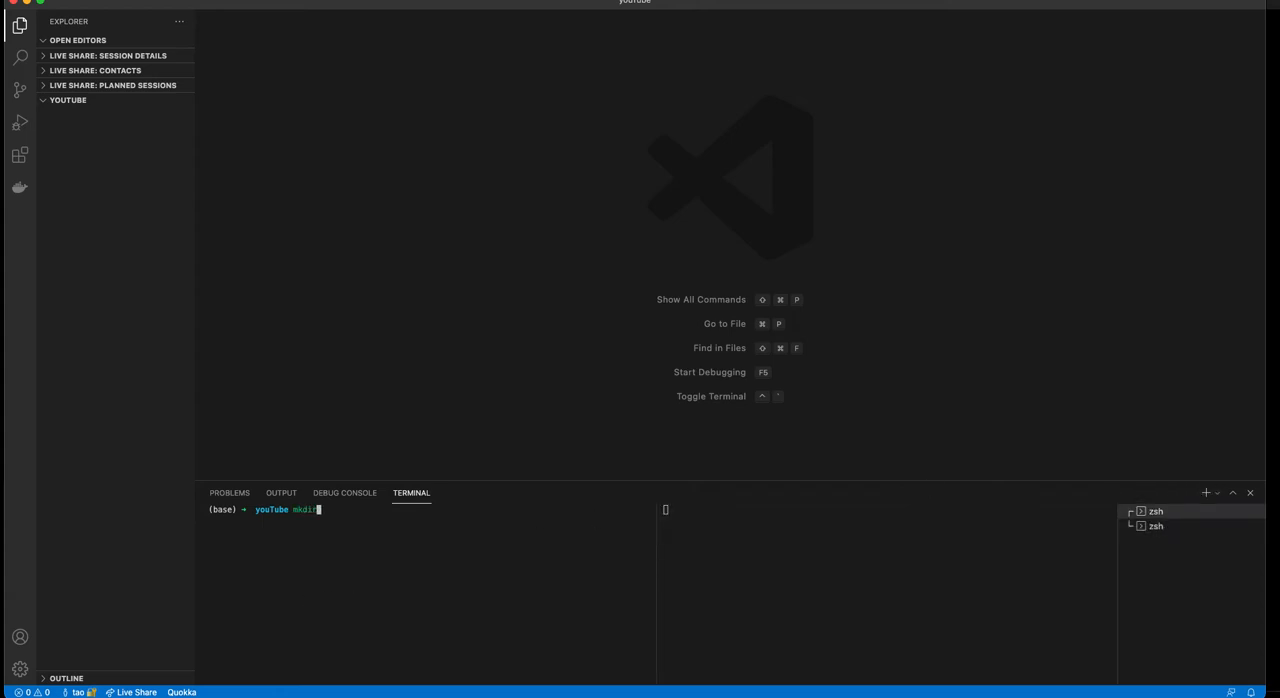
text(sma)
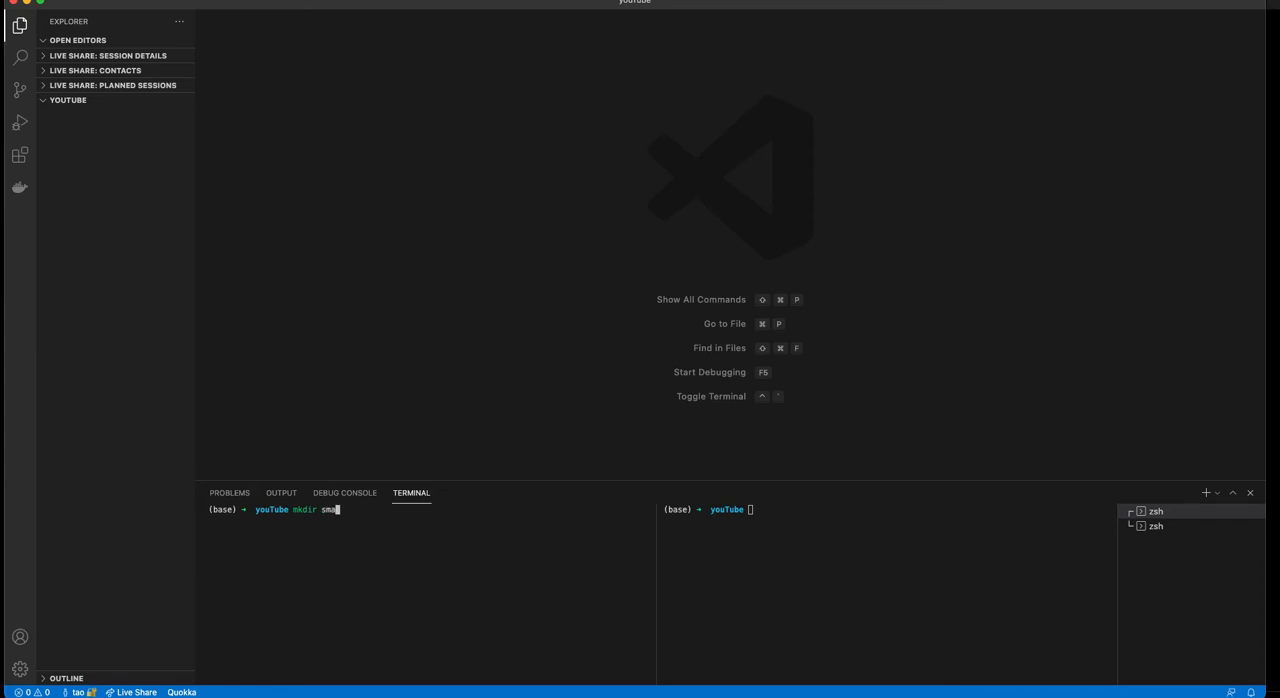
key(Backspace)
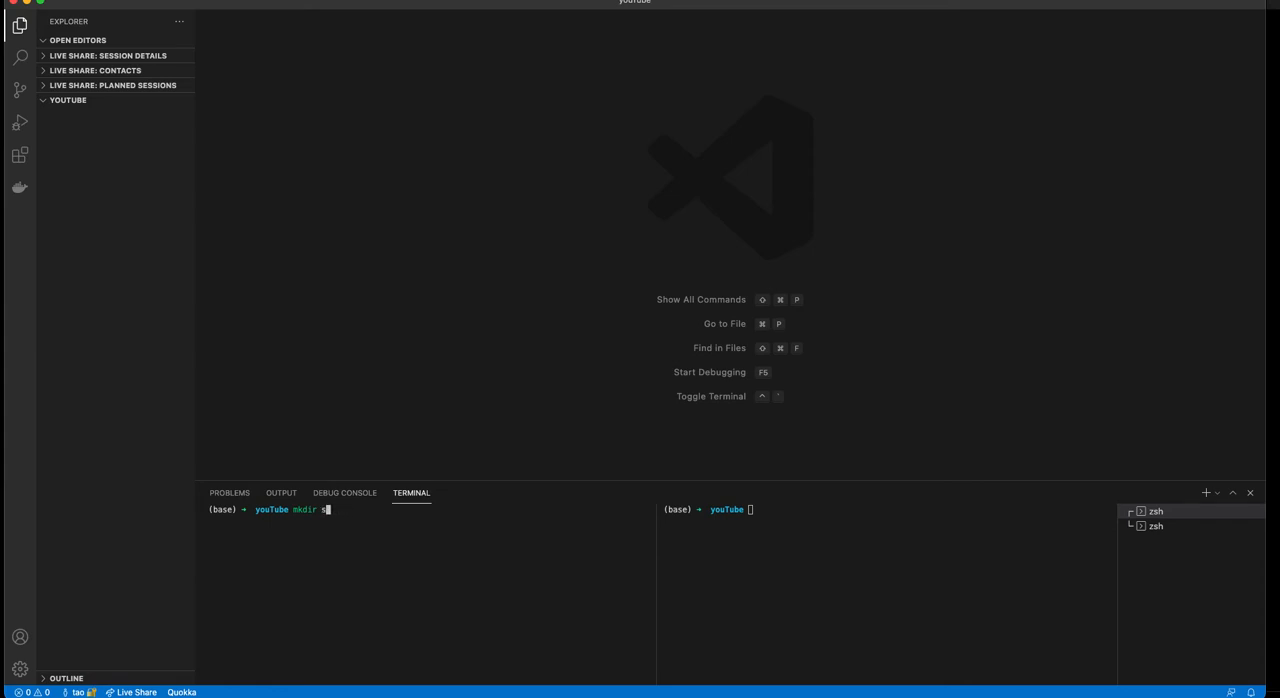
key(Return)
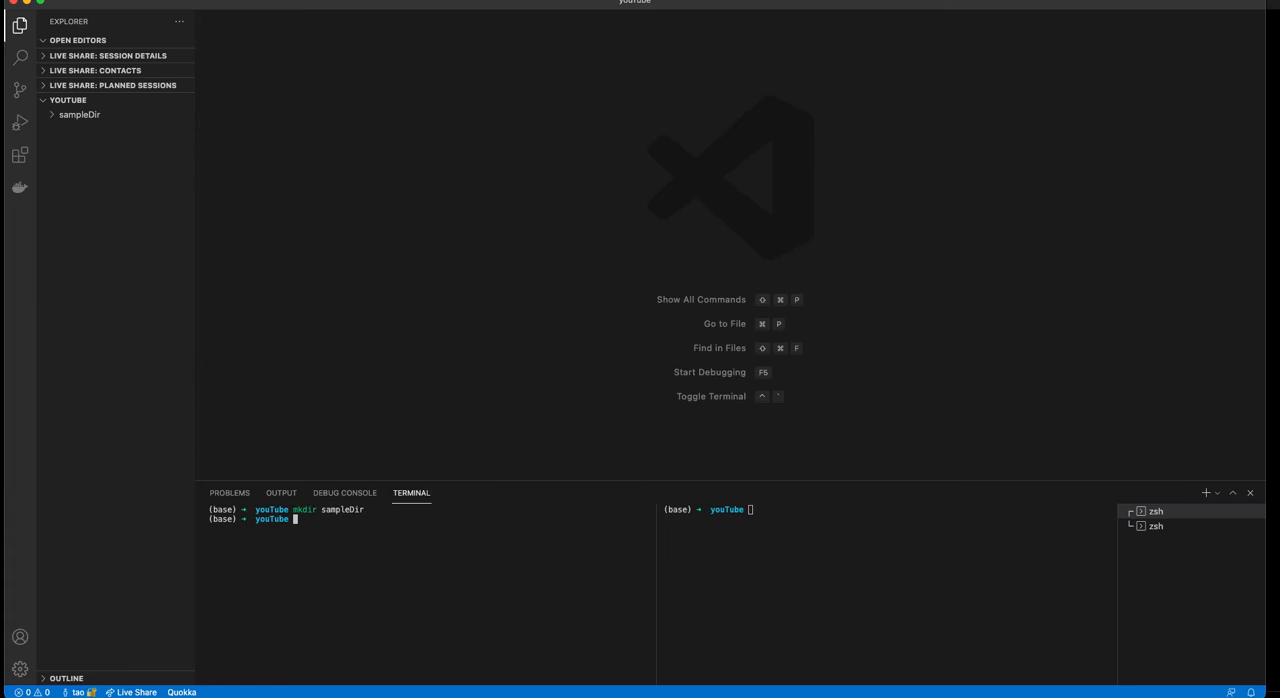
text(touch)
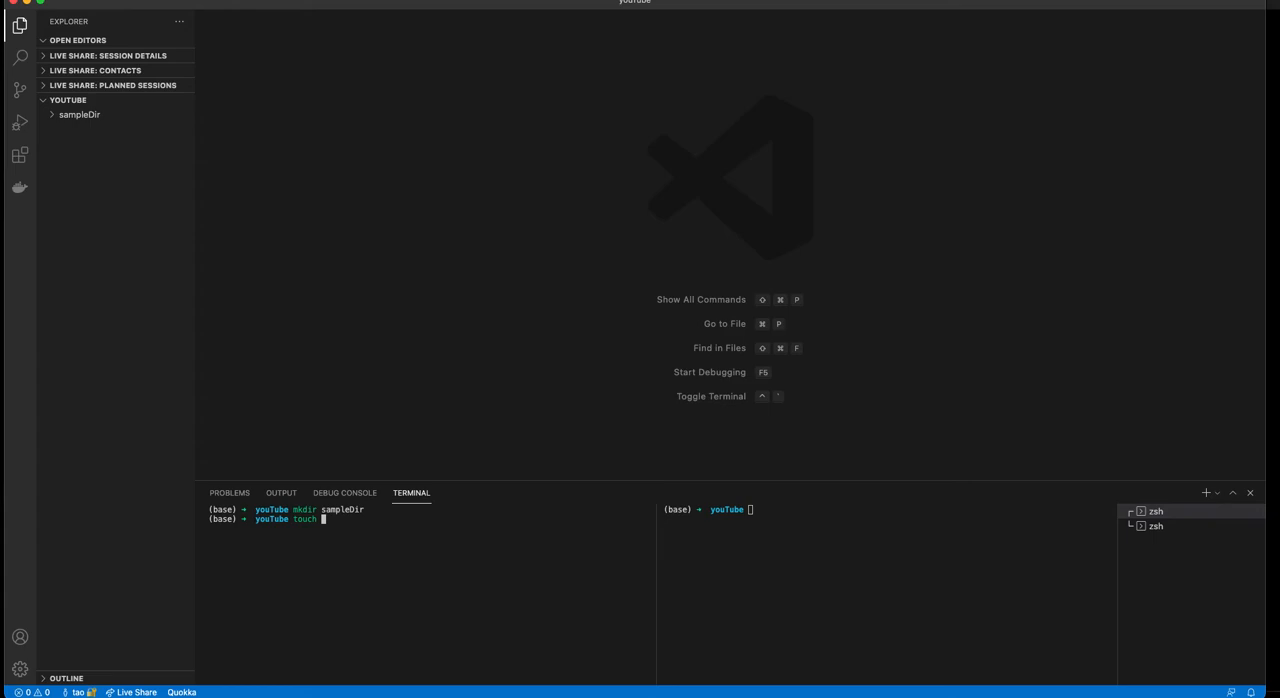
Step: Run 'touch sample.js' to create an empty sample.js beside sampleDir
text(sample.s)
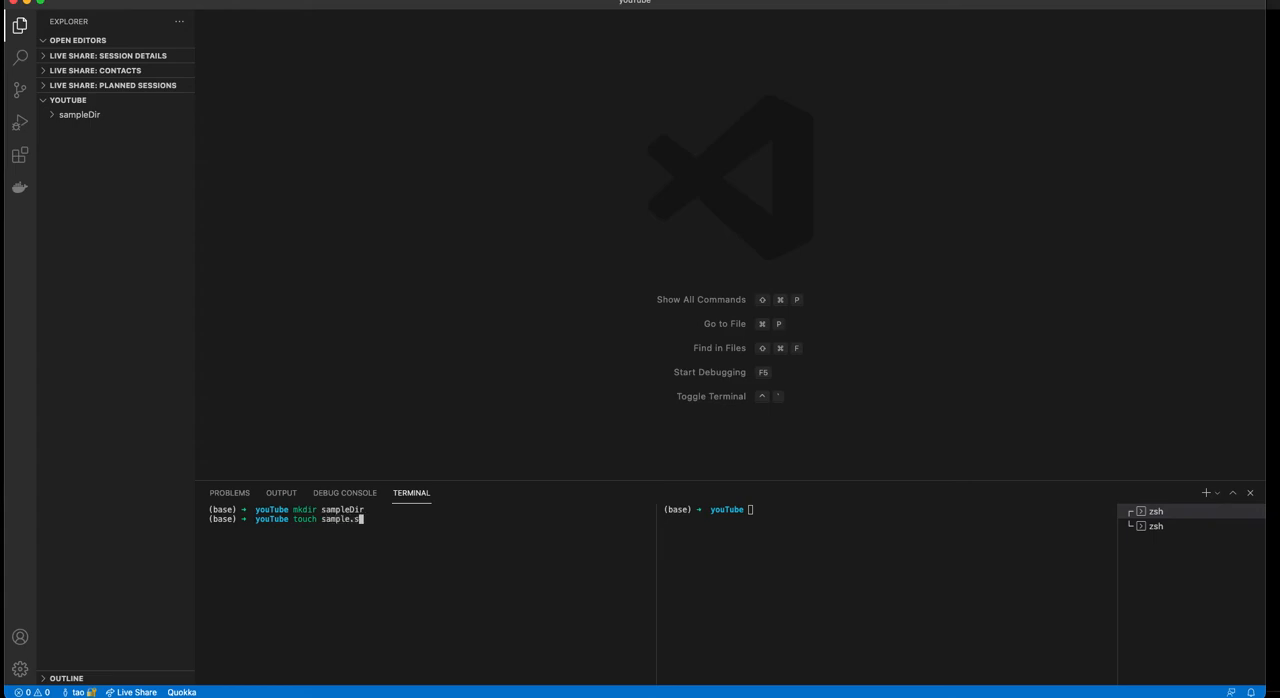
key(Return)
text(mk)
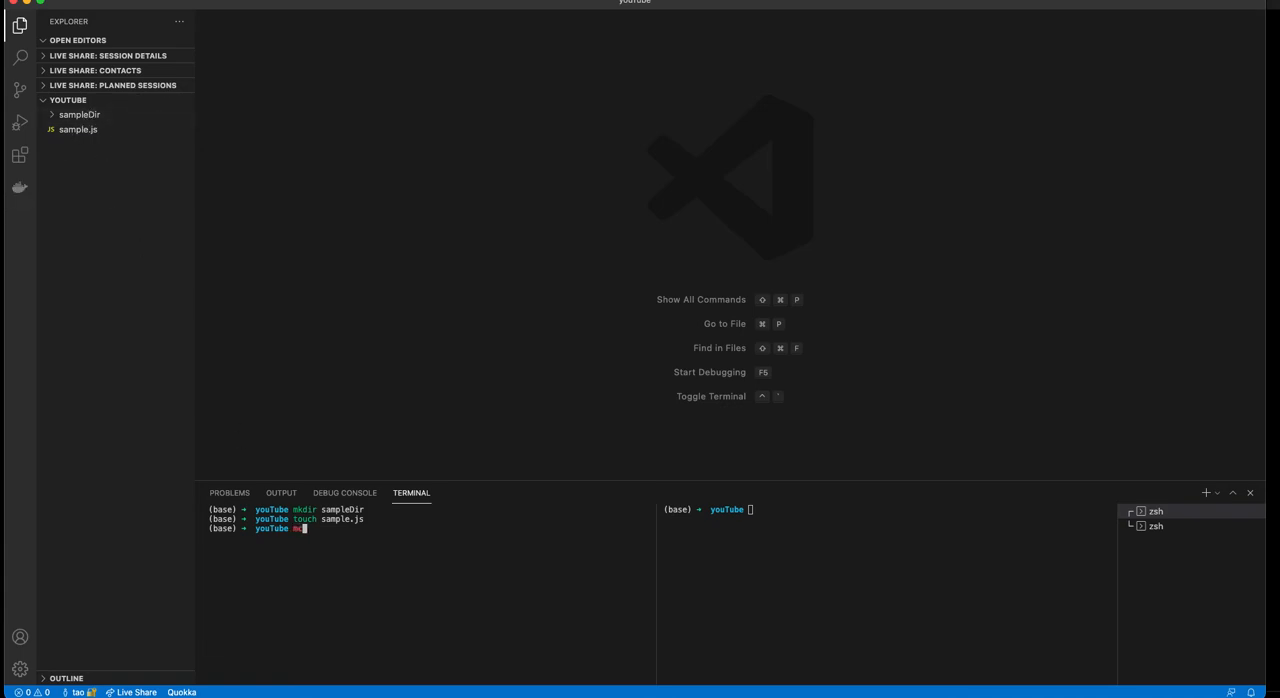
Step: Run 'mv sample.js sampleDir/sample.js' to move the file into sampleDir
text(mv)
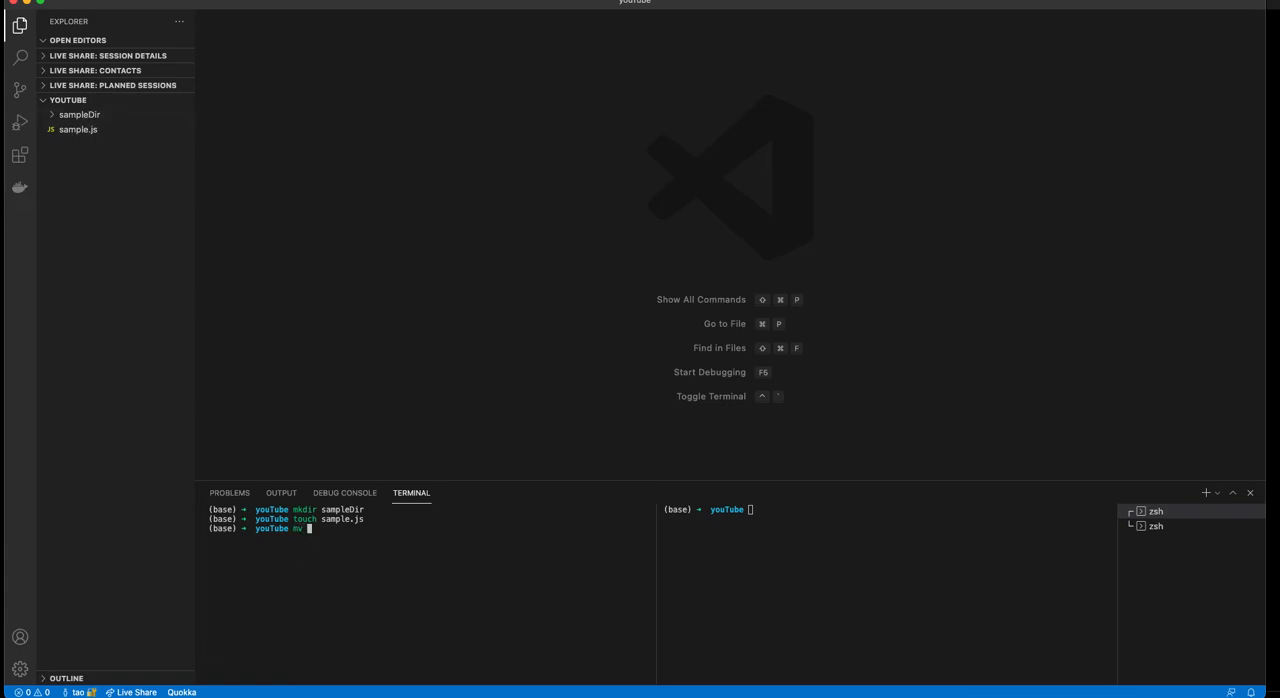
text(sample.js sampleDir/)
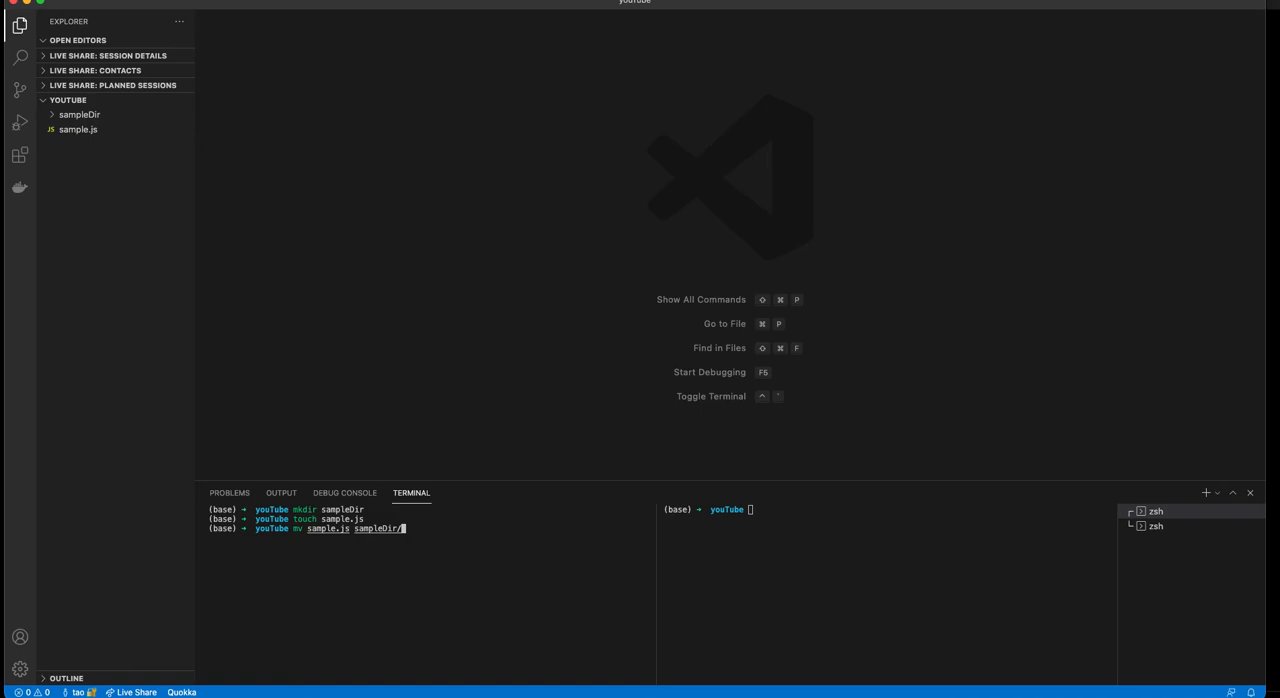
key(Return)
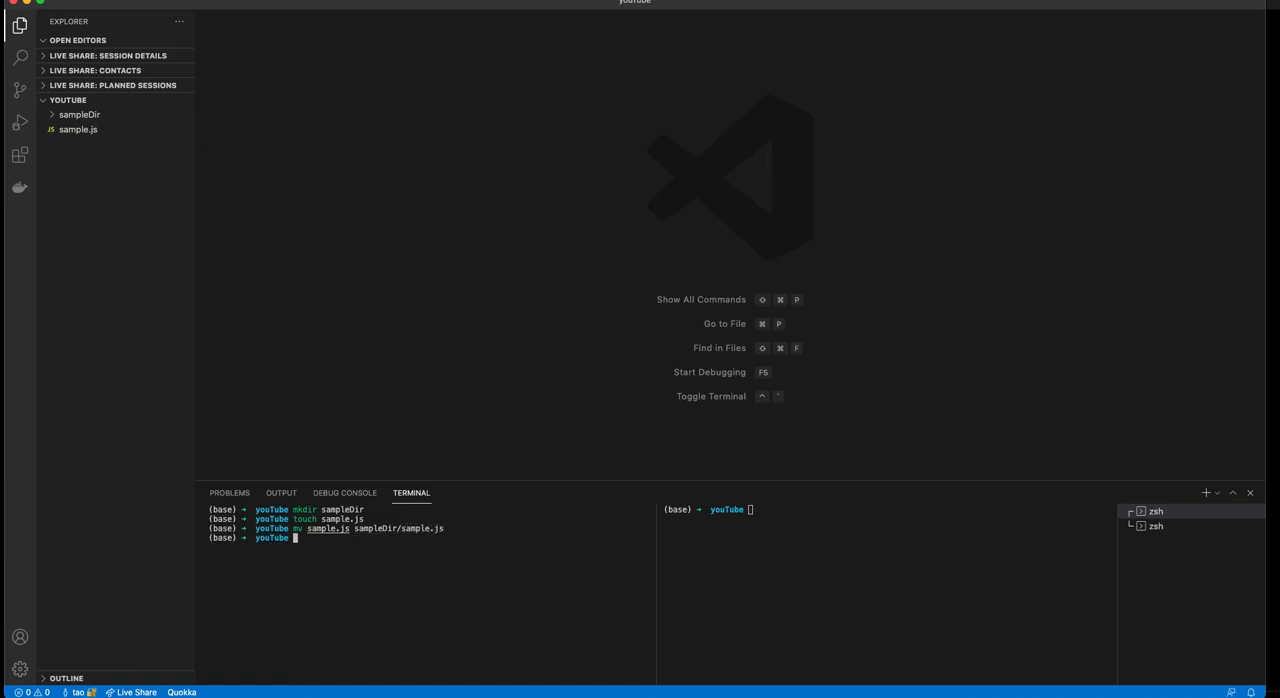